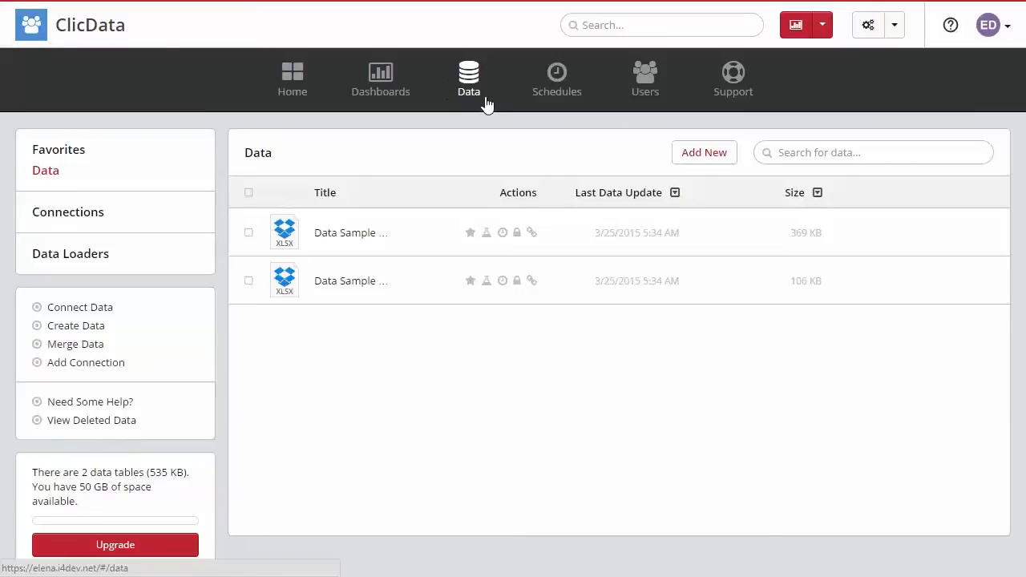
mouse_move(548, 125)
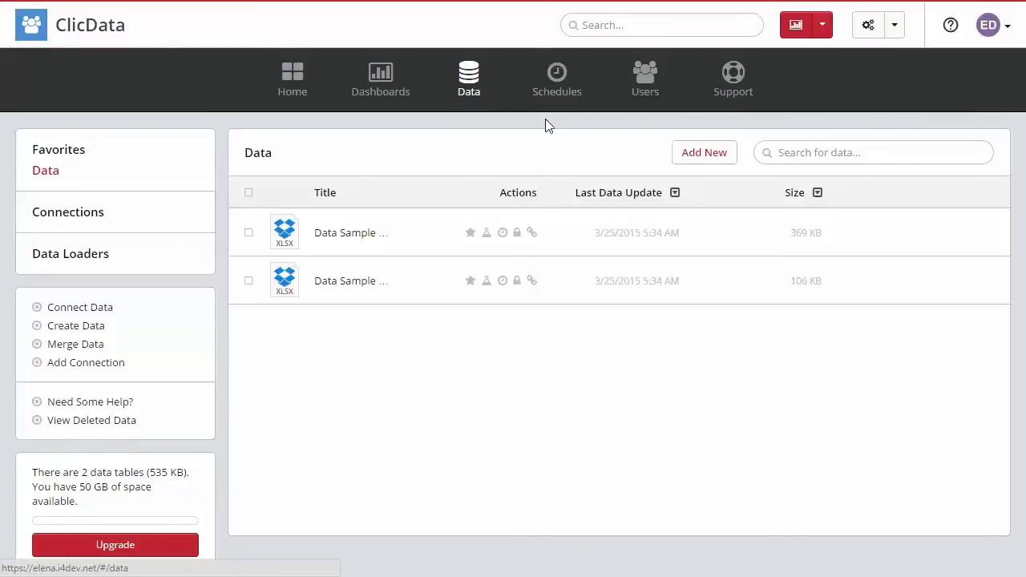
Step: Start adding new data and choose Add New Connection to reach the connector catalog
click(702, 153)
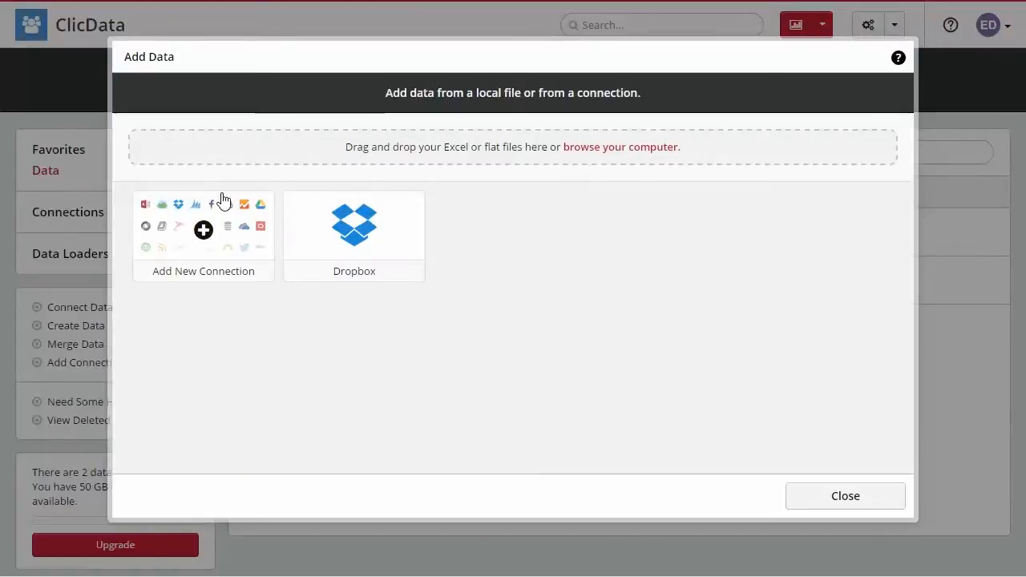
click(843, 495)
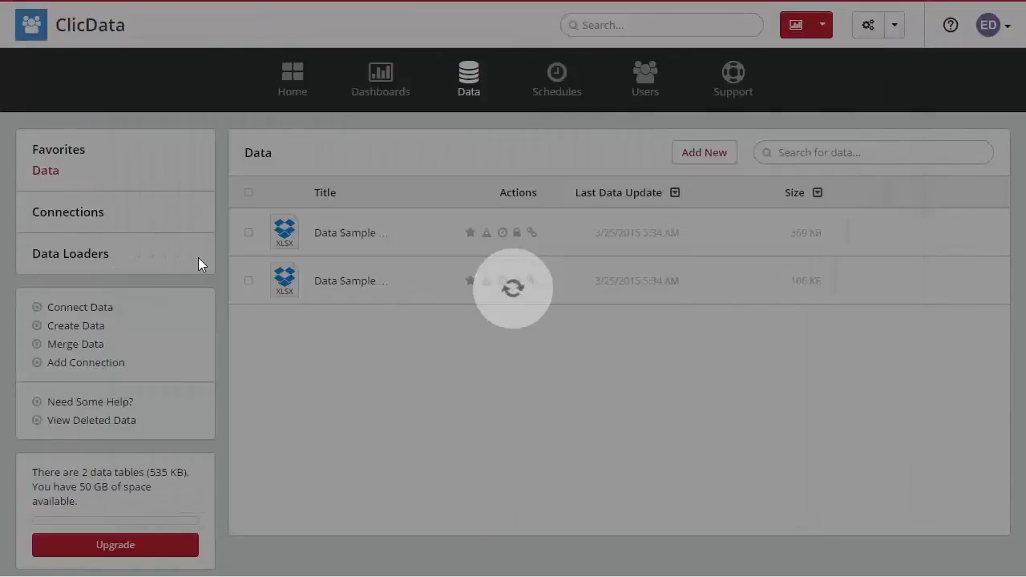
click(86, 362)
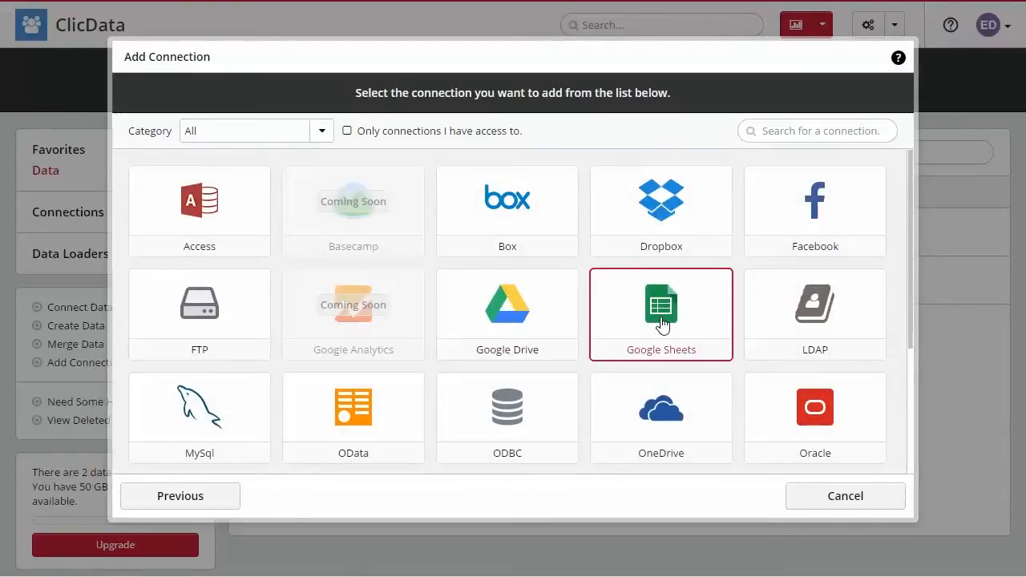
Step: Choose Google Sheets and name the connection 'Google Sheets connection'
click(661, 313)
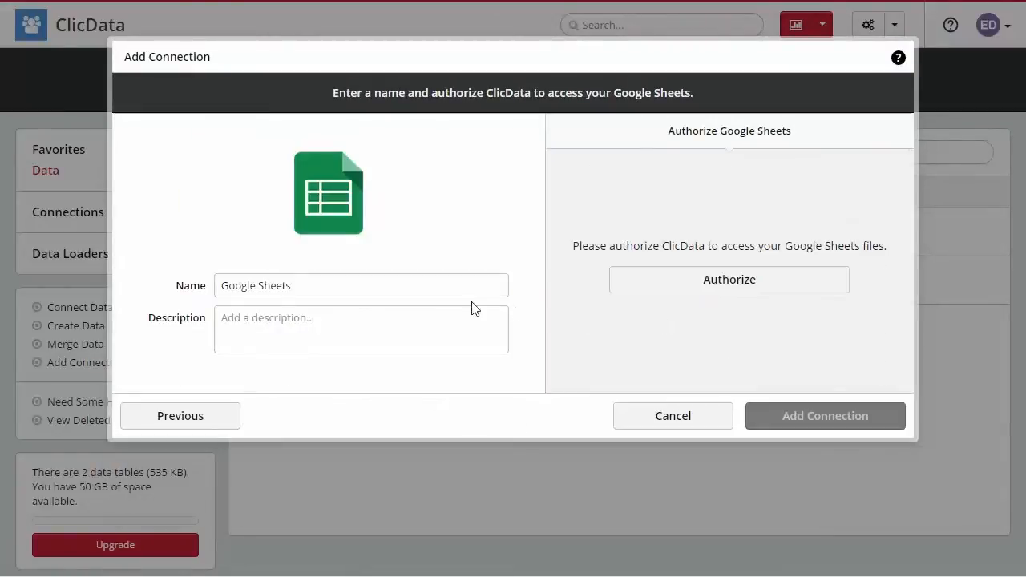
text(con)
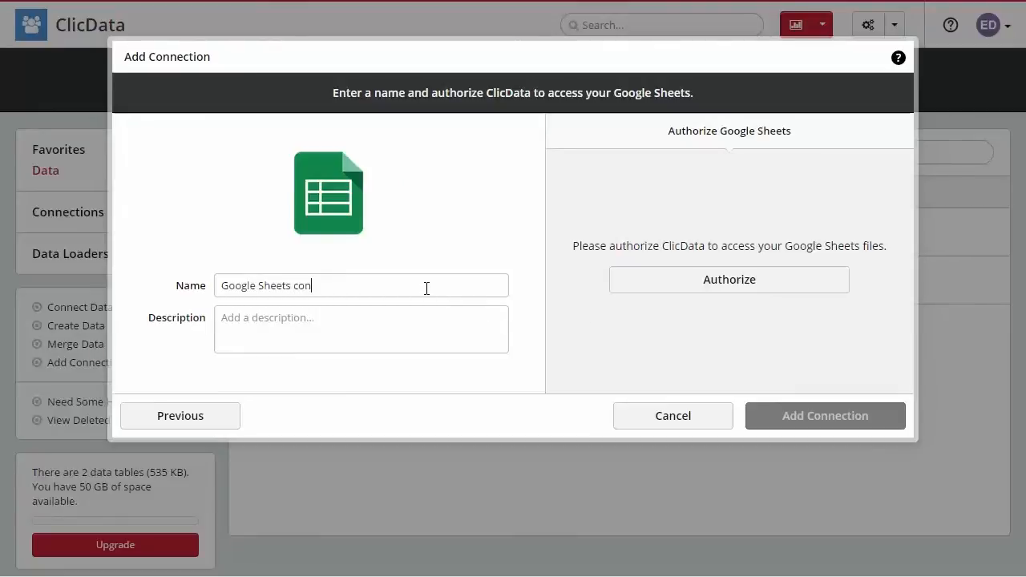
text(nection)
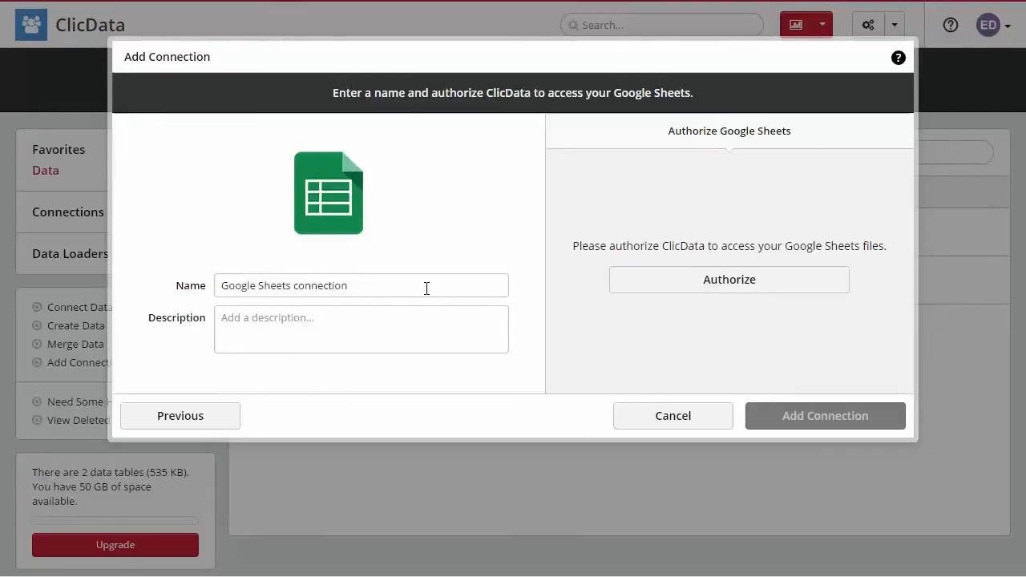
mouse_move(728, 279)
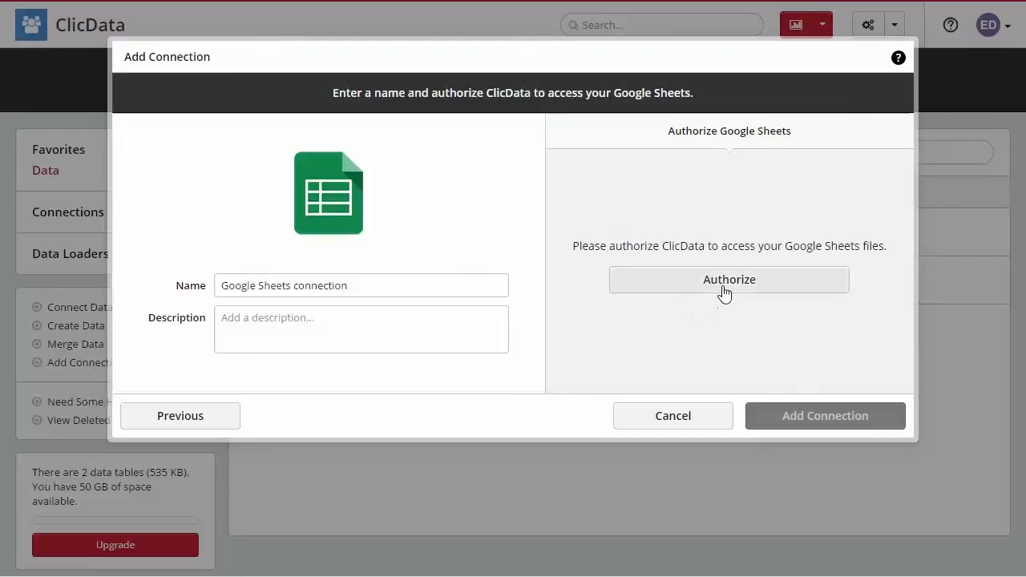
Step: Authorize ClicData's offline access in Google Accounts and create the Google Sheets connection
click(728, 278)
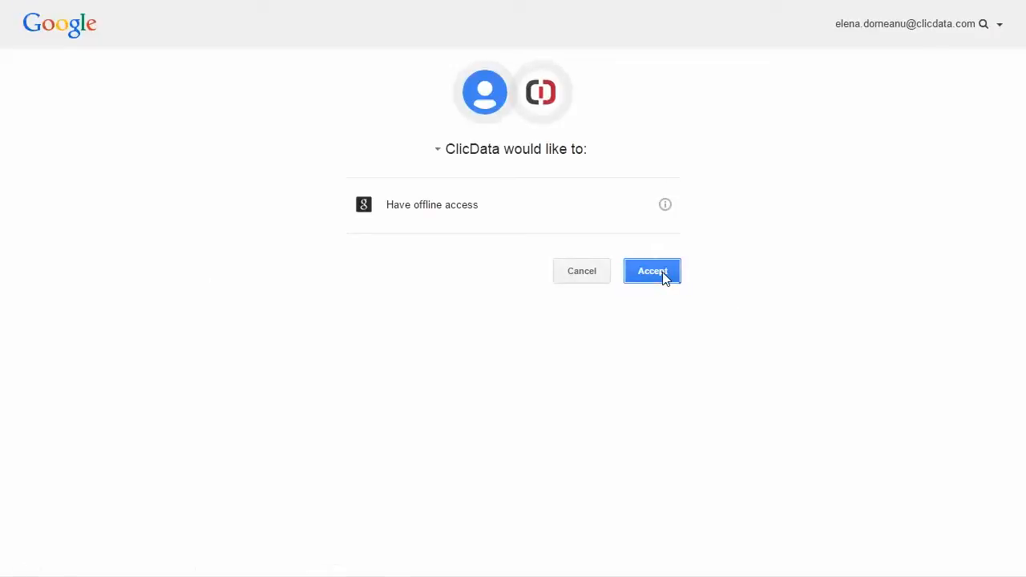
click(650, 271)
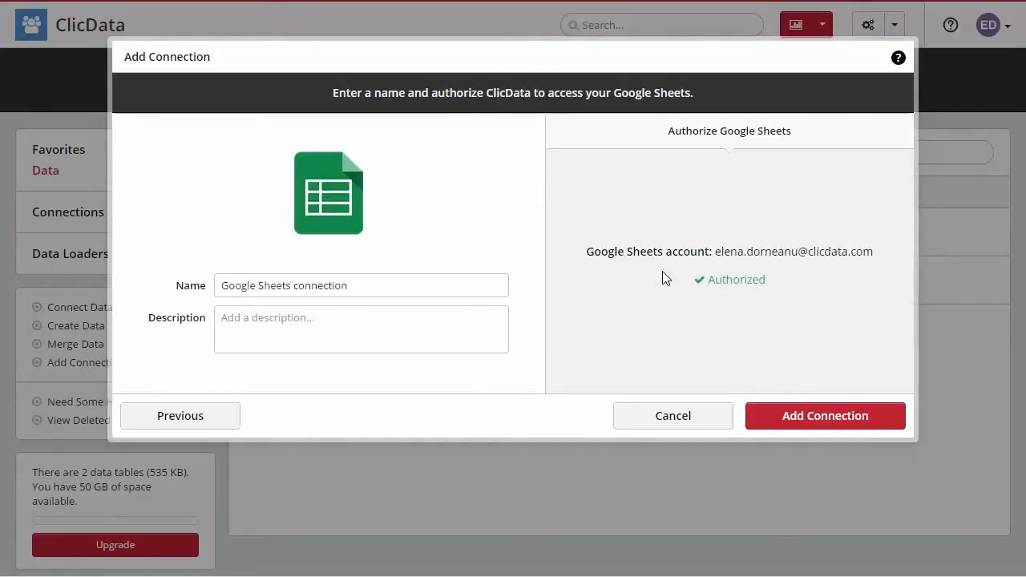
mouse_move(823, 415)
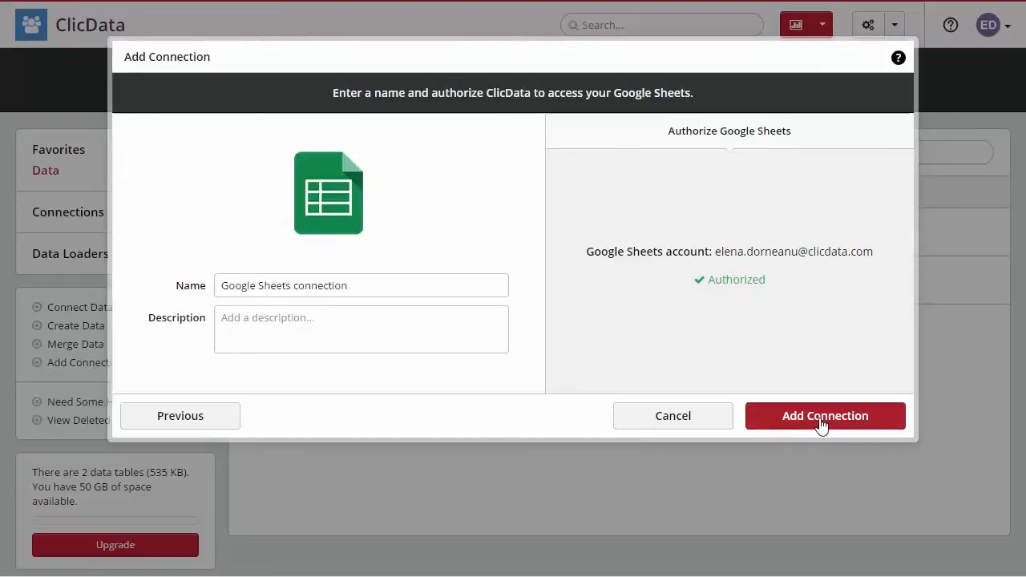
click(824, 416)
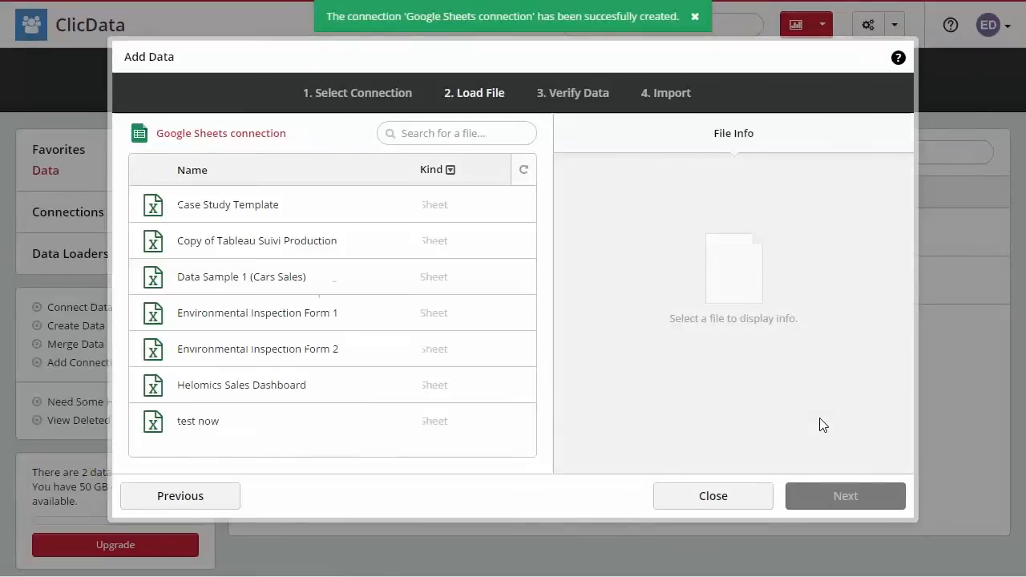
mouse_move(366, 226)
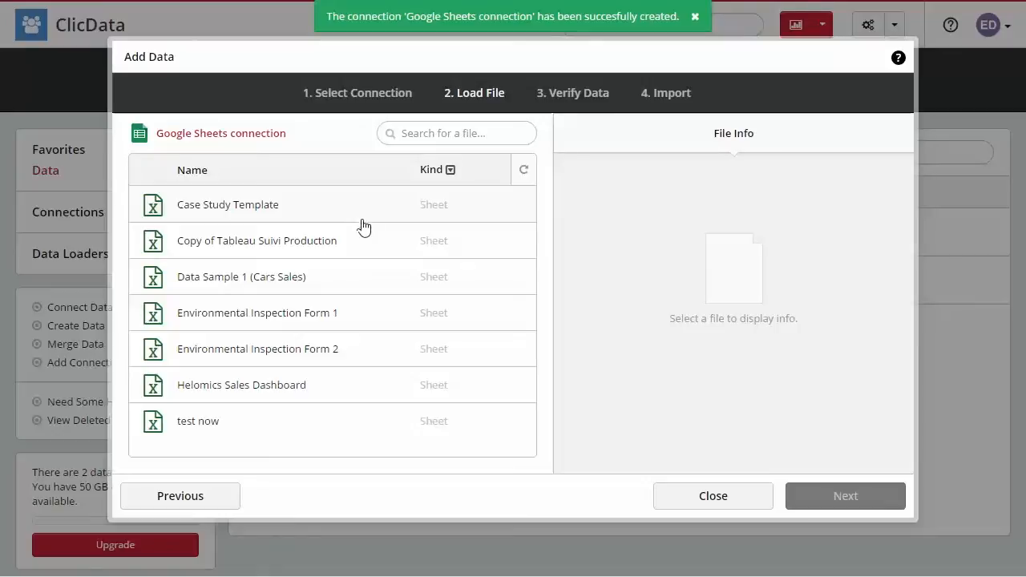
Step: Select Data Sample 1 (Cars Sales), accept the preview and start its import
click(240, 276)
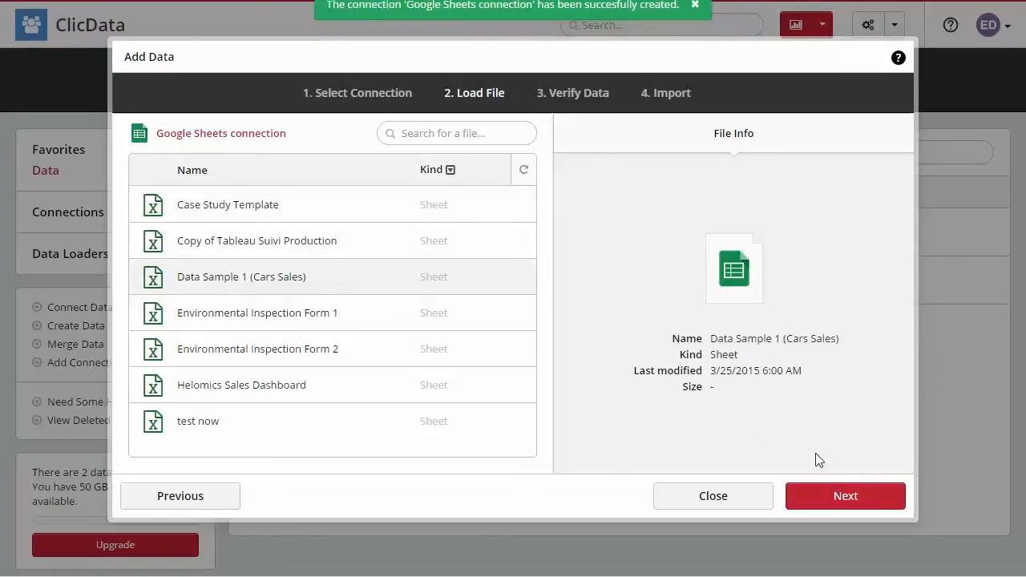
click(845, 495)
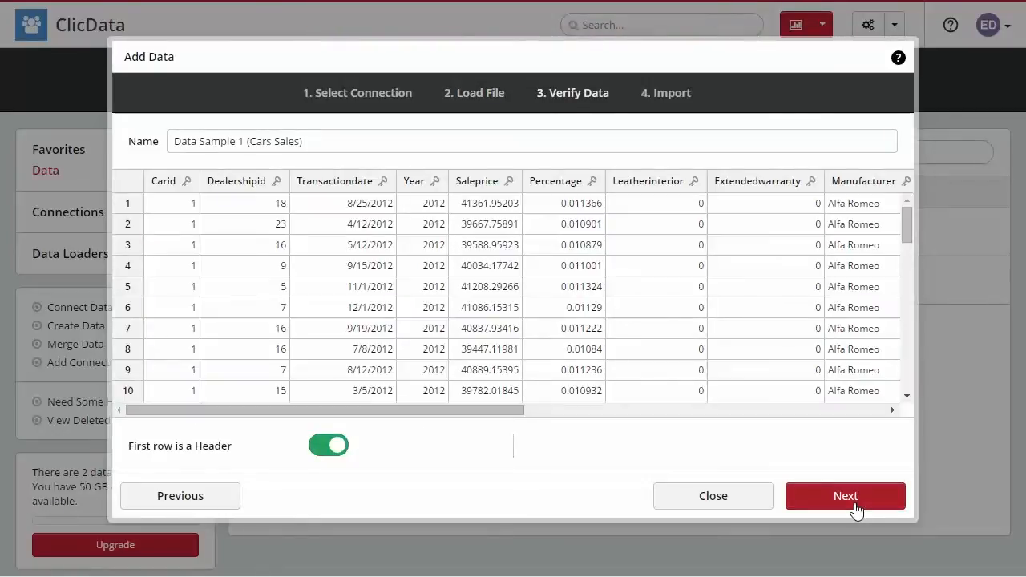
click(845, 495)
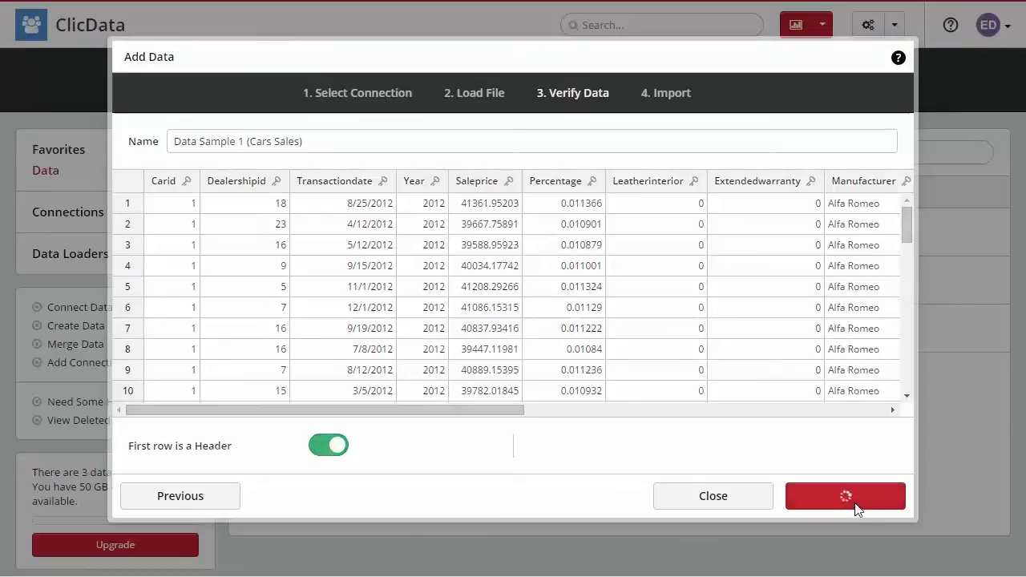
click(845, 496)
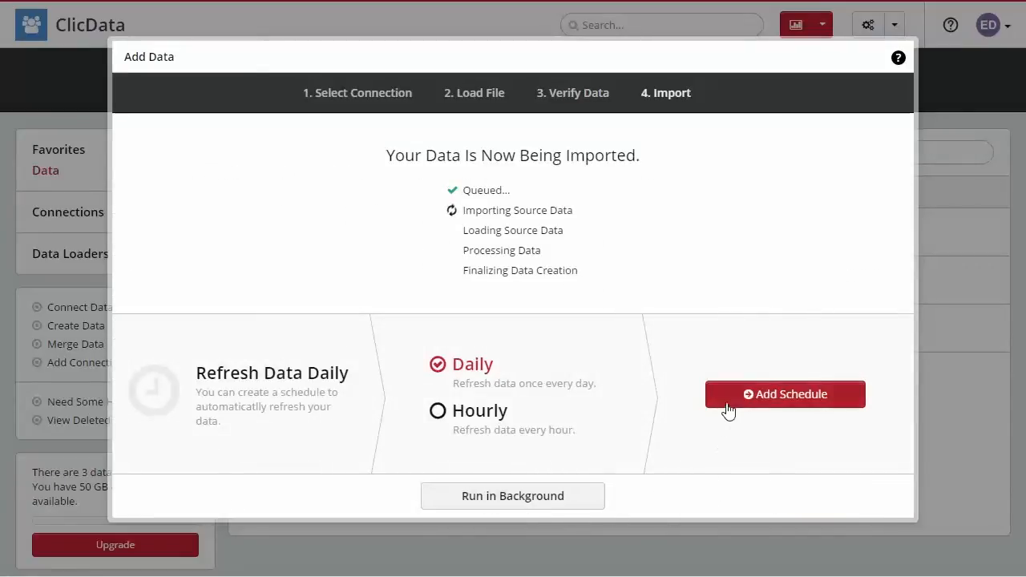
mouse_move(782, 419)
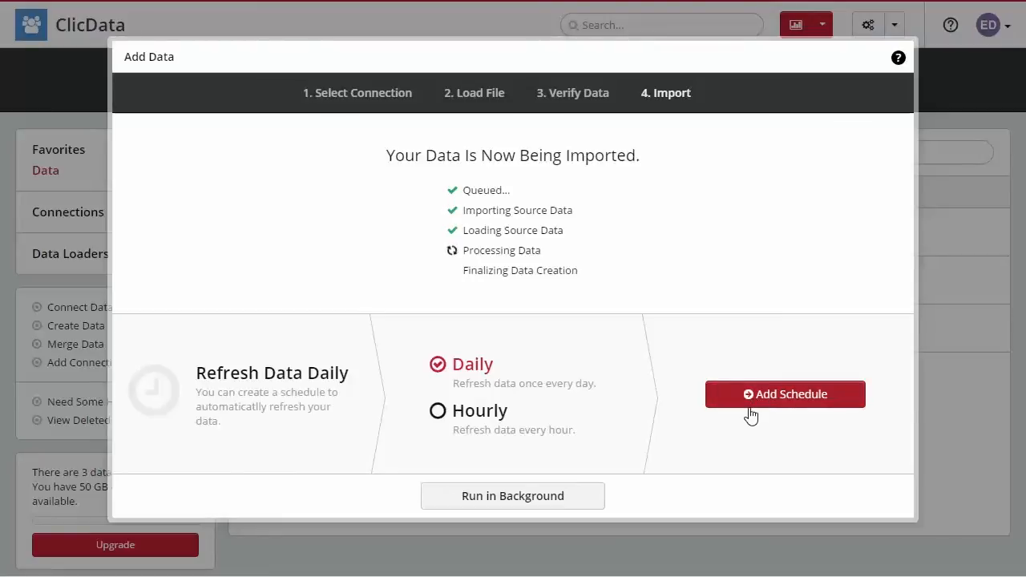
mouse_move(601, 461)
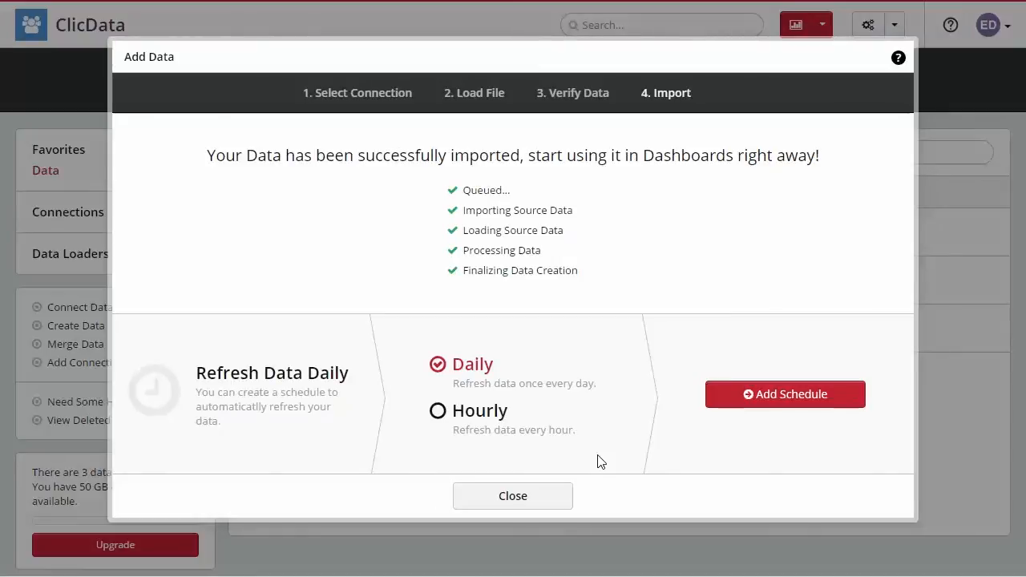
Step: Close the finished Cars Sales import to return to the Data list
click(513, 495)
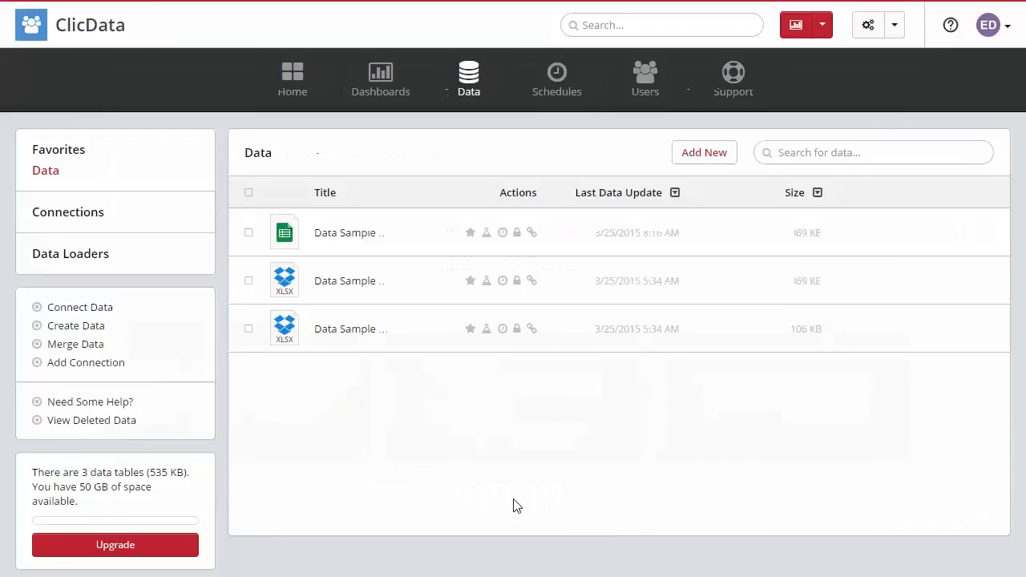